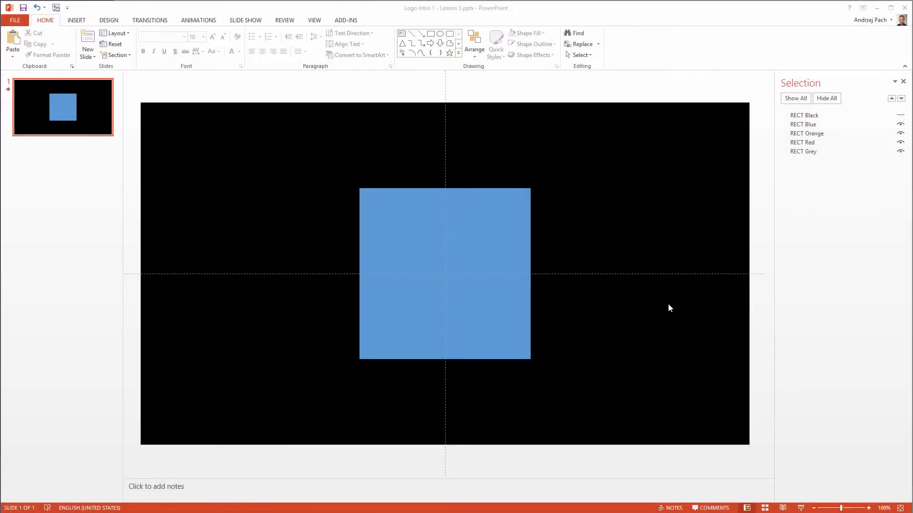
pyautogui.moveTo(464, 176)
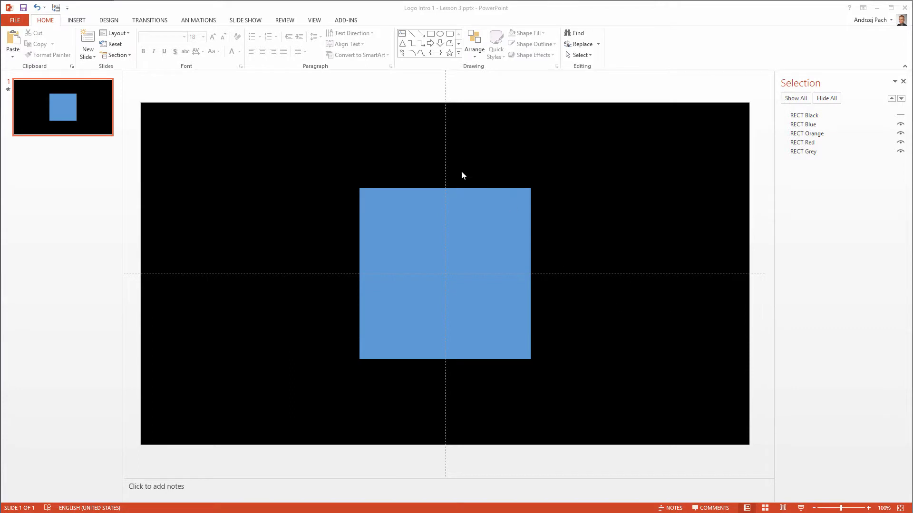
pyautogui.moveTo(393, 293)
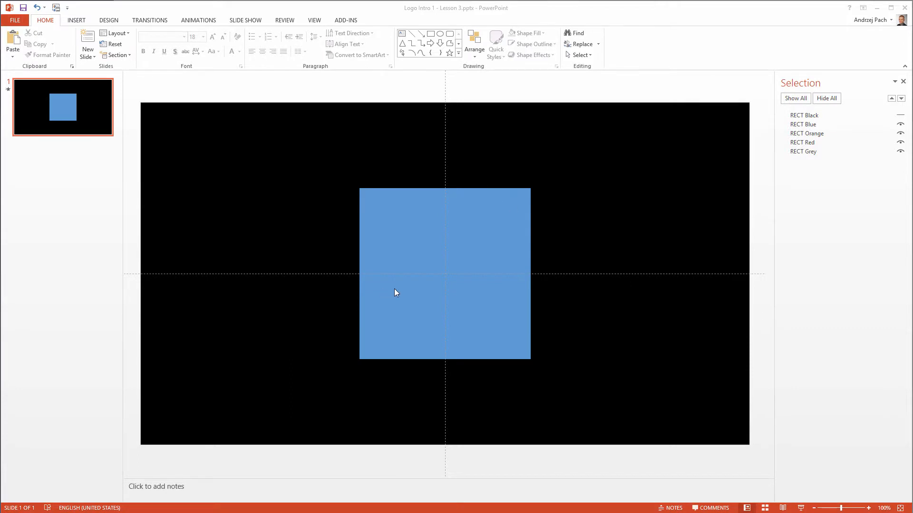
pyautogui.moveTo(177, 146)
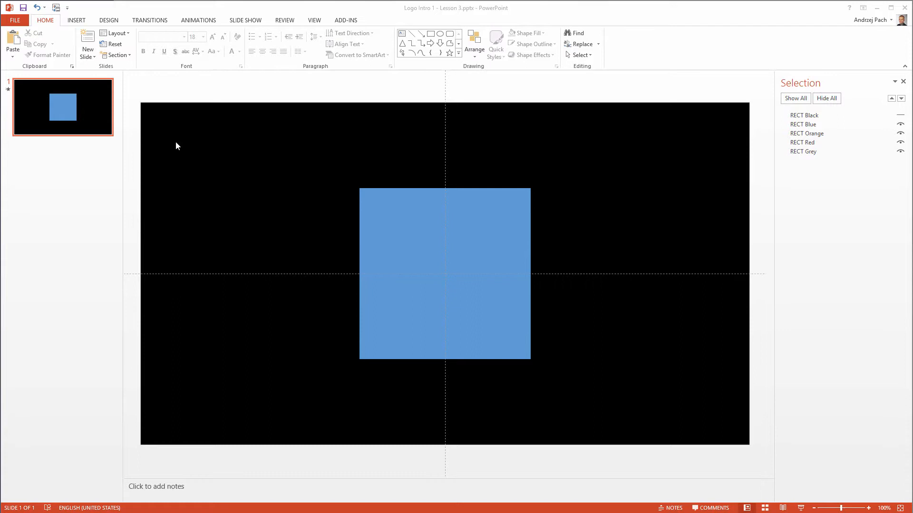
# Step: Switch to the Insert ribbon tab on the logo slide
pyautogui.click(76, 20)
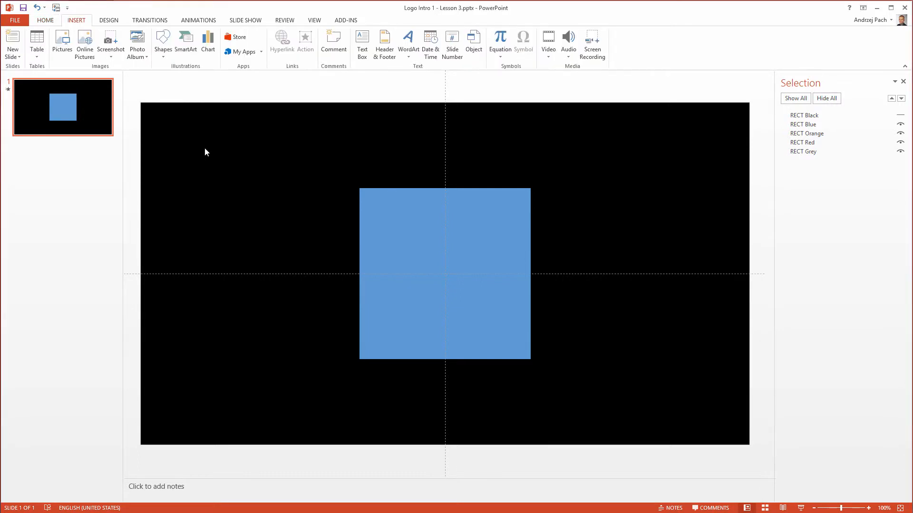
pyautogui.moveTo(182, 101)
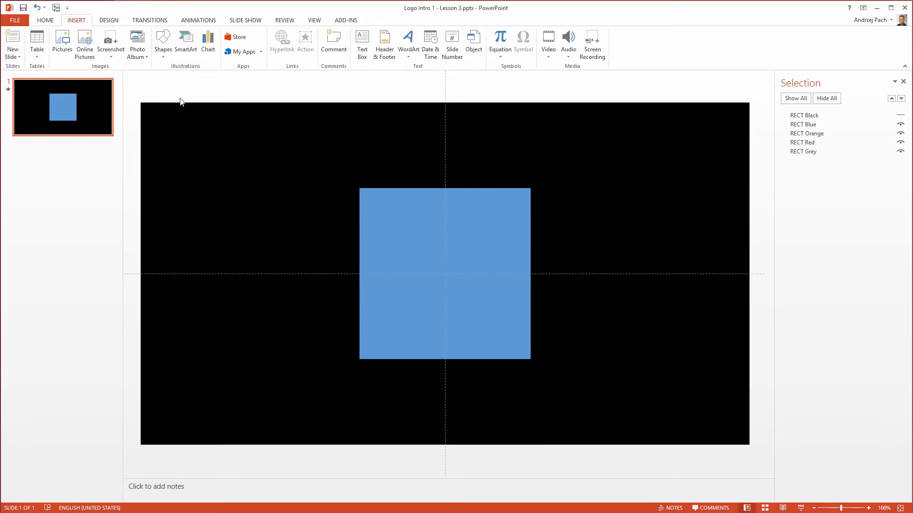
# Step: Draw two squares with Fly In, starting With Previous at 2-second duration, and preview
pyautogui.click(163, 40)
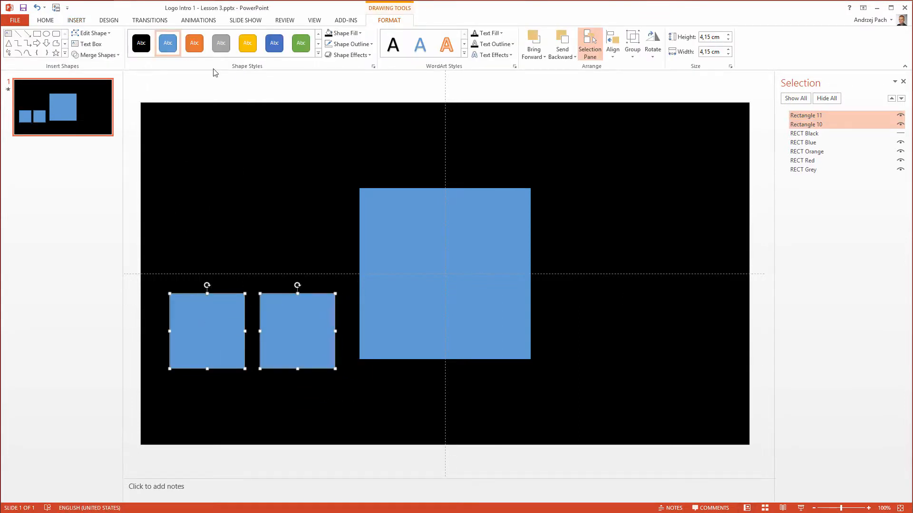
pyautogui.click(198, 20)
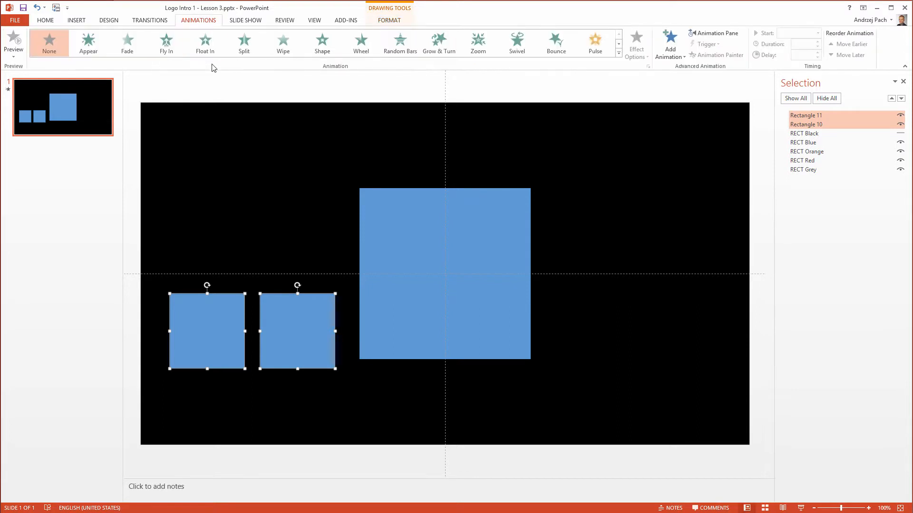
pyautogui.click(166, 43)
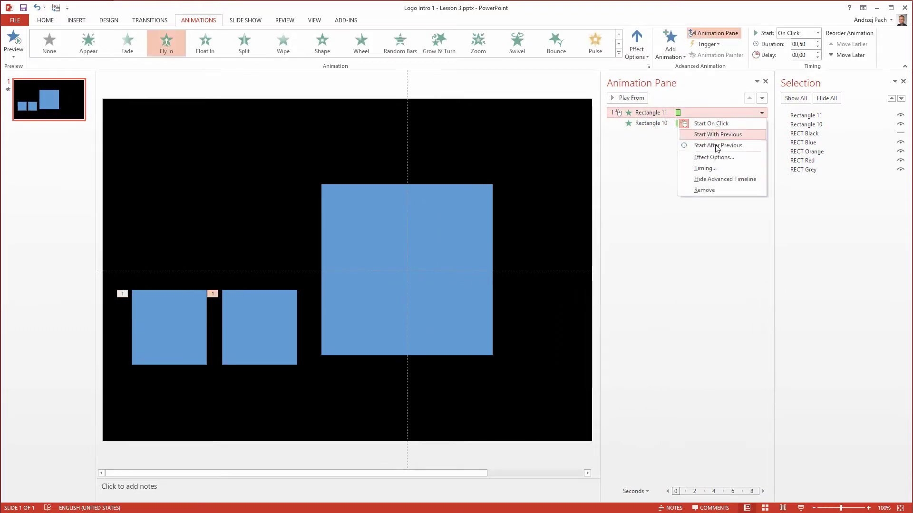
pyautogui.click(717, 134)
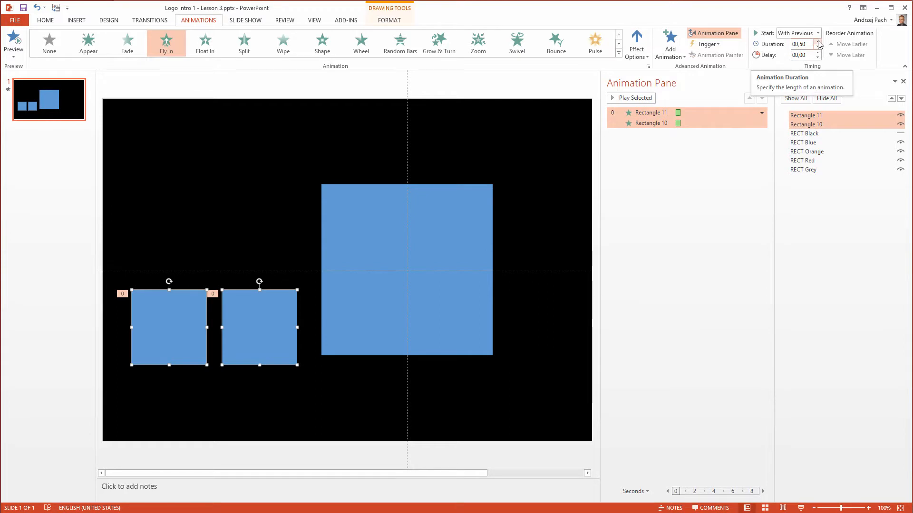
pyautogui.click(824, 42)
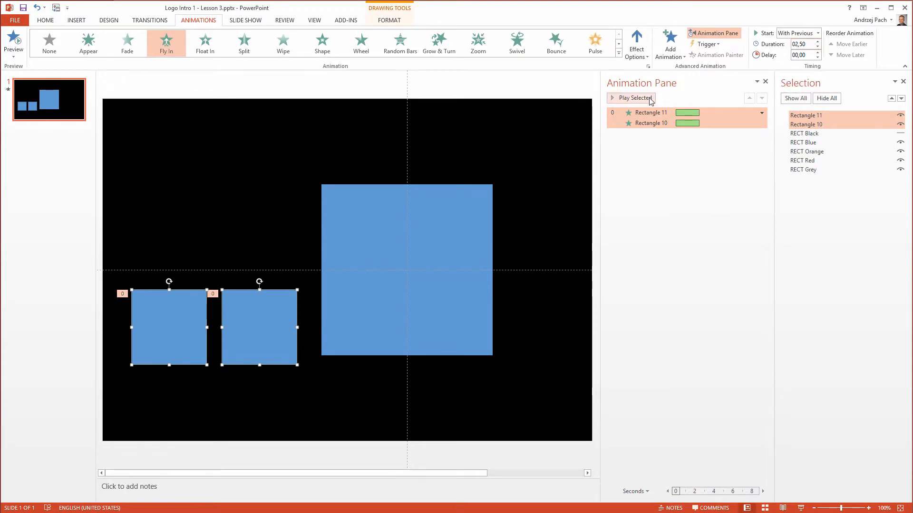
pyautogui.click(631, 98)
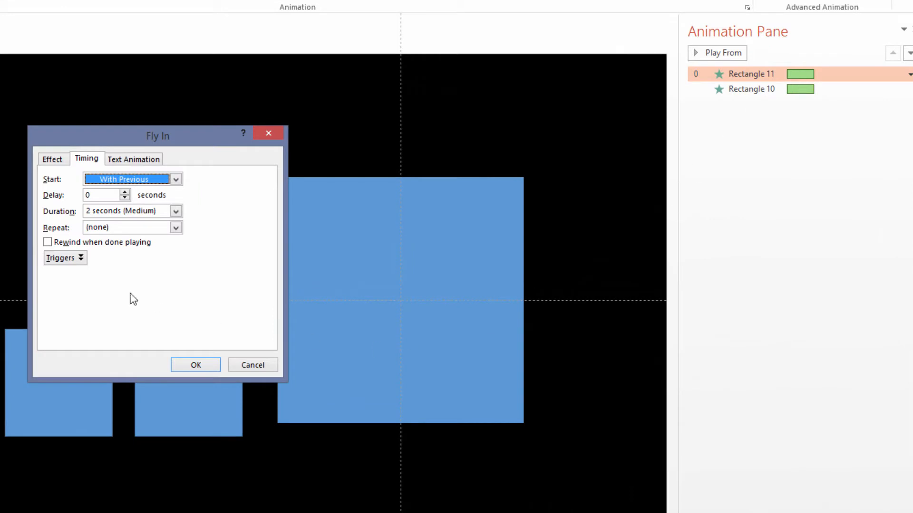
# Step: Set the Fly In Smooth end slider to its 2-second maximum and apply
pyautogui.click(52, 159)
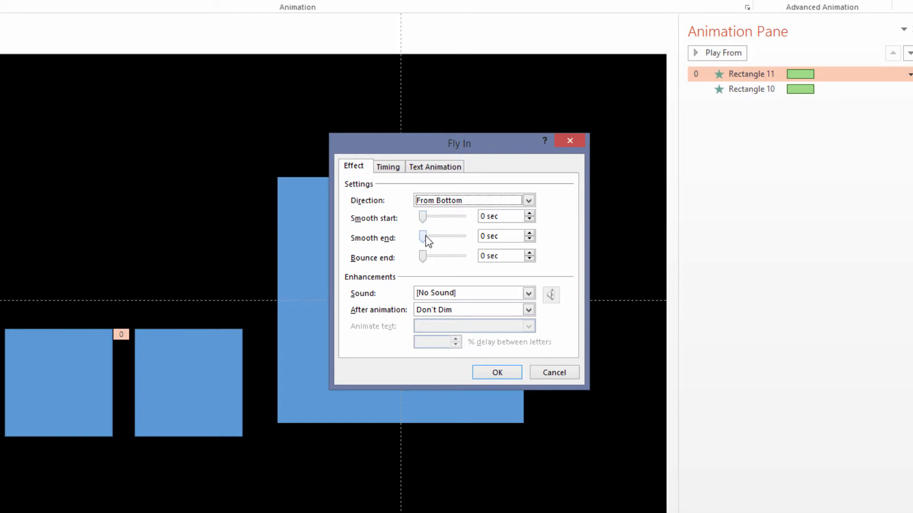
pyautogui.moveTo(423, 242)
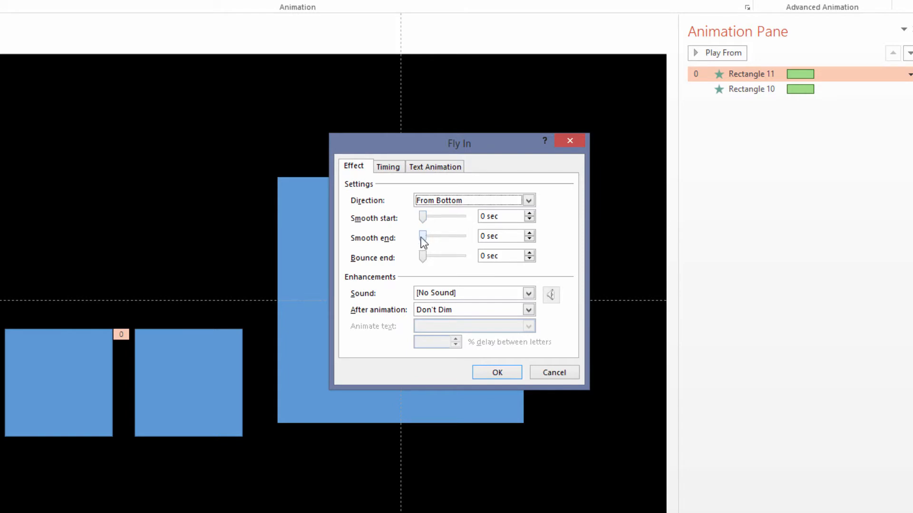
pyautogui.moveTo(366, 253)
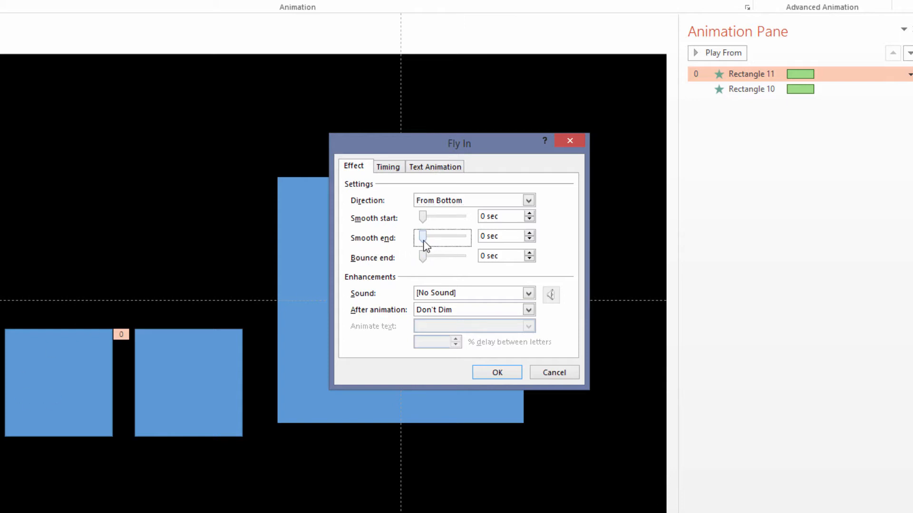
pyautogui.moveTo(423, 236); pyautogui.dragTo(463, 236)
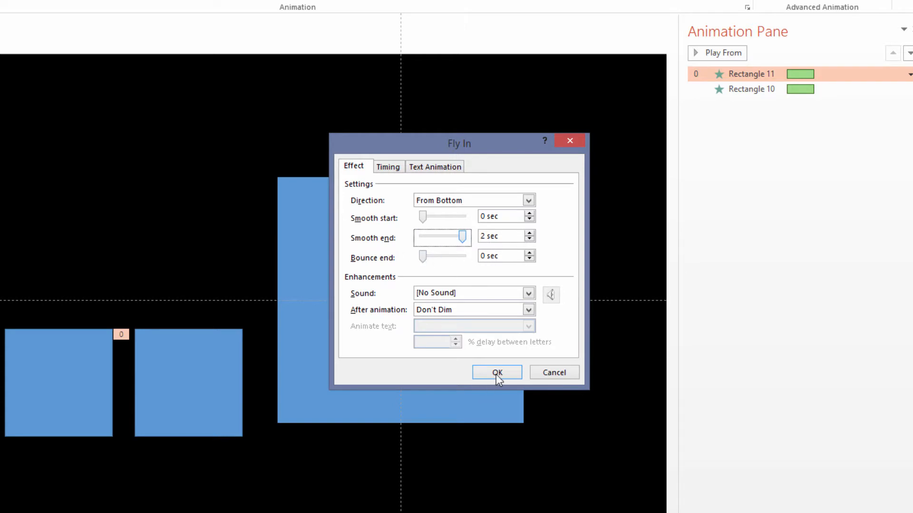
pyautogui.click(497, 372)
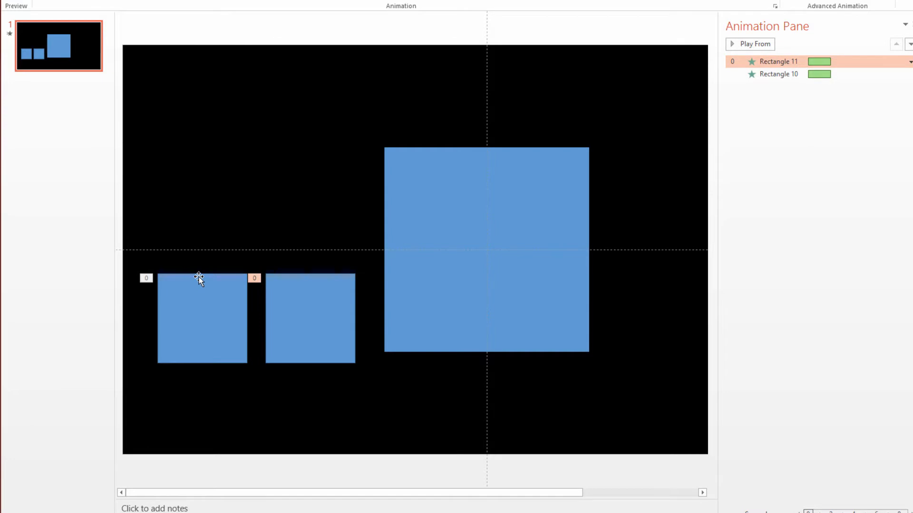
pyautogui.moveTo(425, 306)
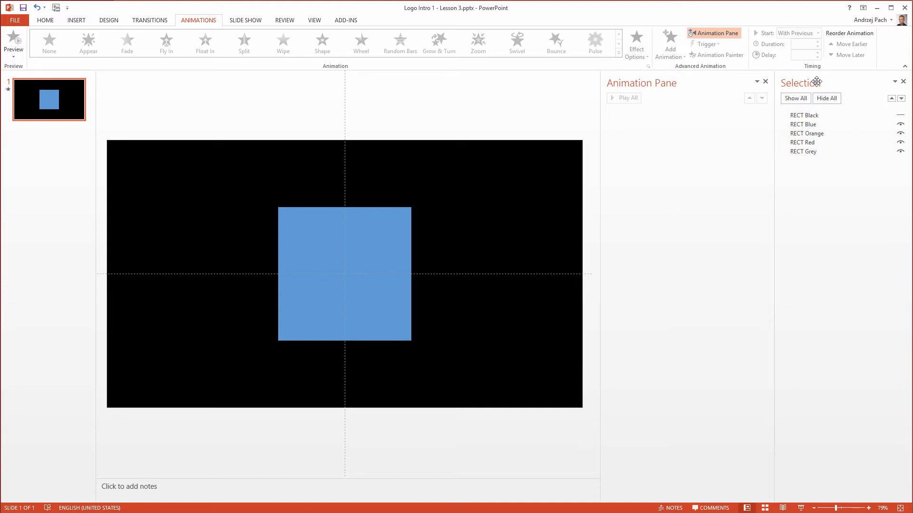
pyautogui.moveTo(323, 214)
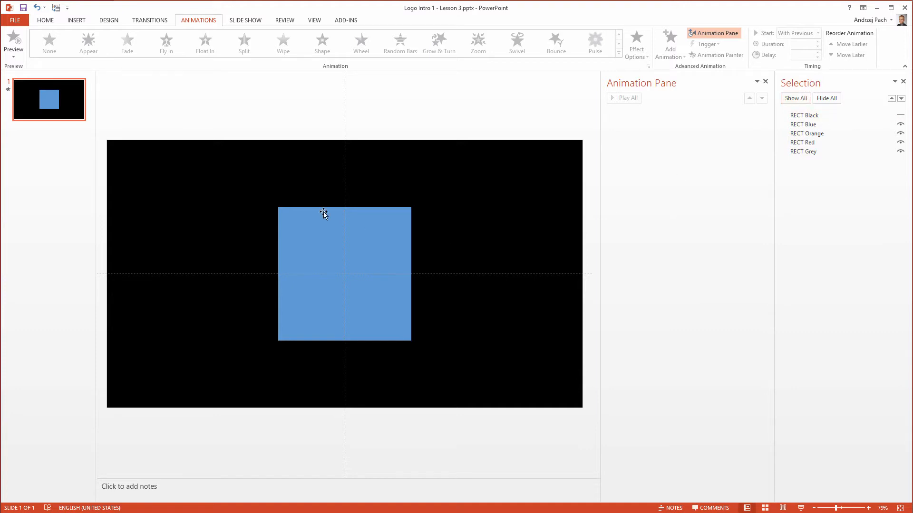
# Step: Select the five logo rectangles on the slide
pyautogui.click(45, 20)
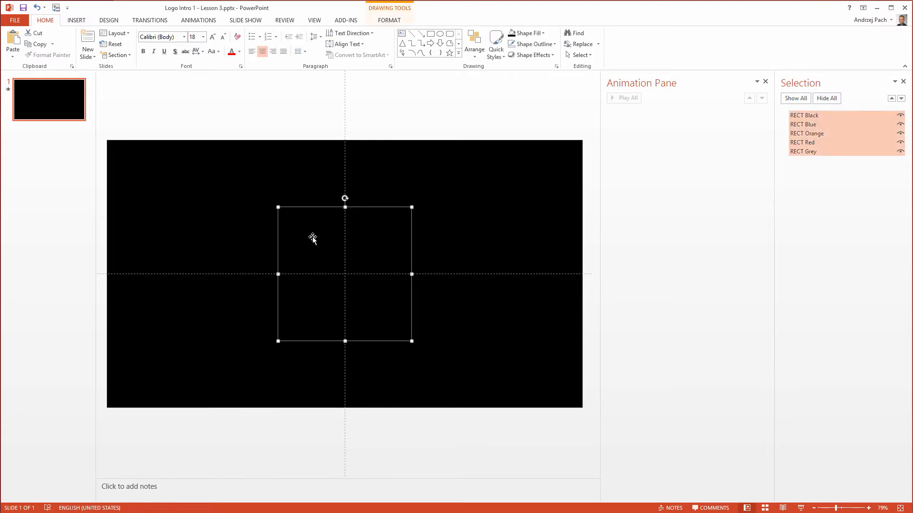
pyautogui.moveTo(212, 66)
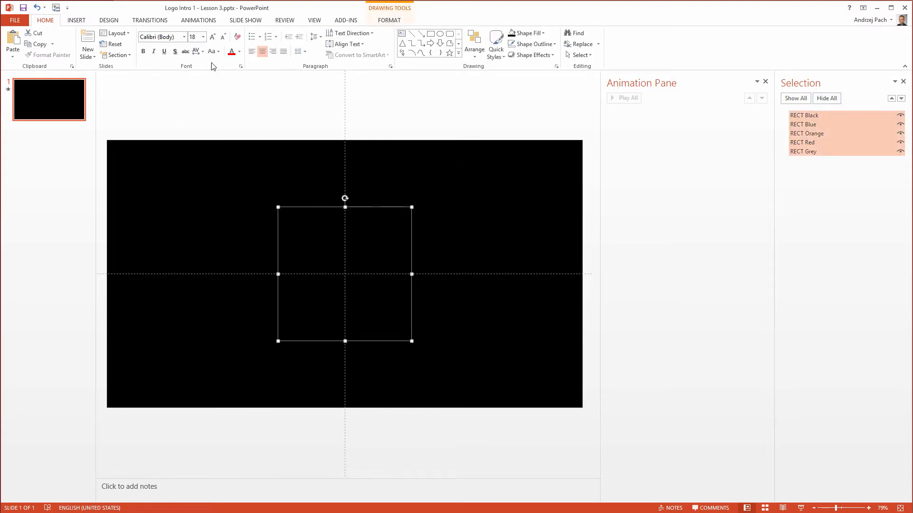
# Step: Give the rectangles a Fly In entrance starting With Previous
pyautogui.click(198, 20)
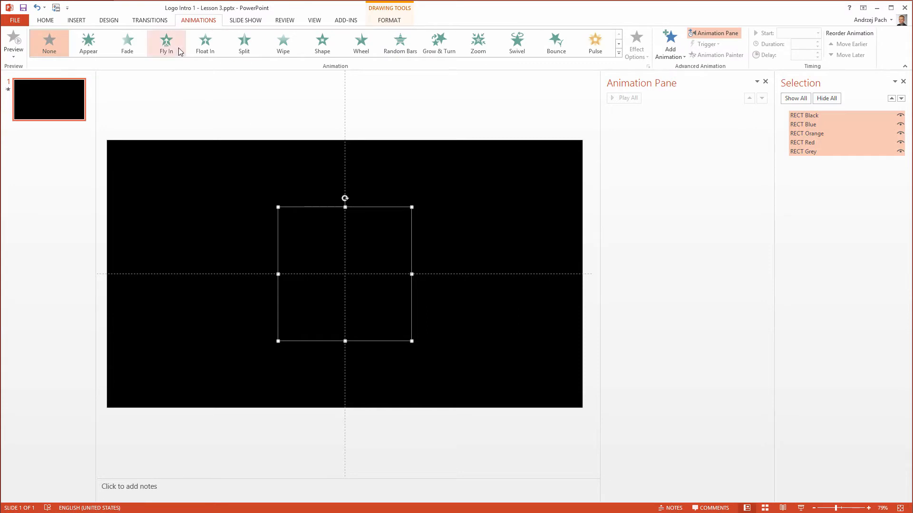
pyautogui.click(166, 42)
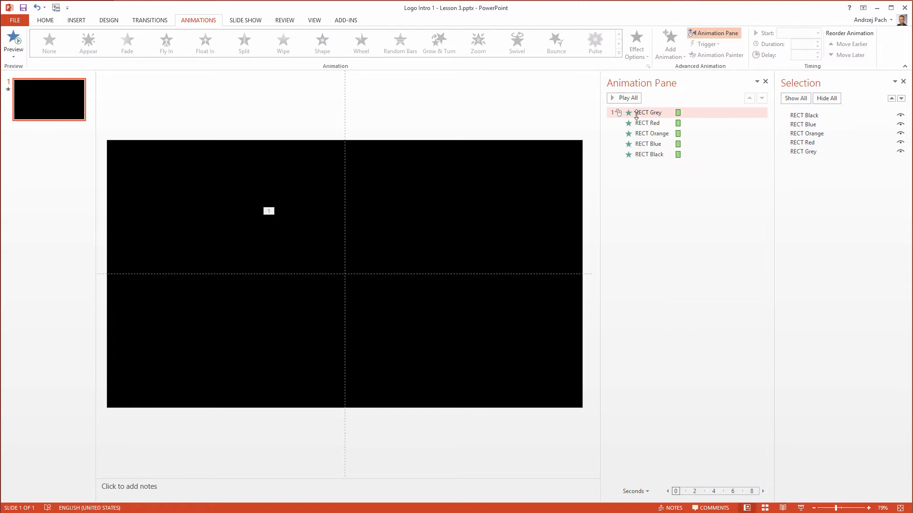
pyautogui.click(761, 113)
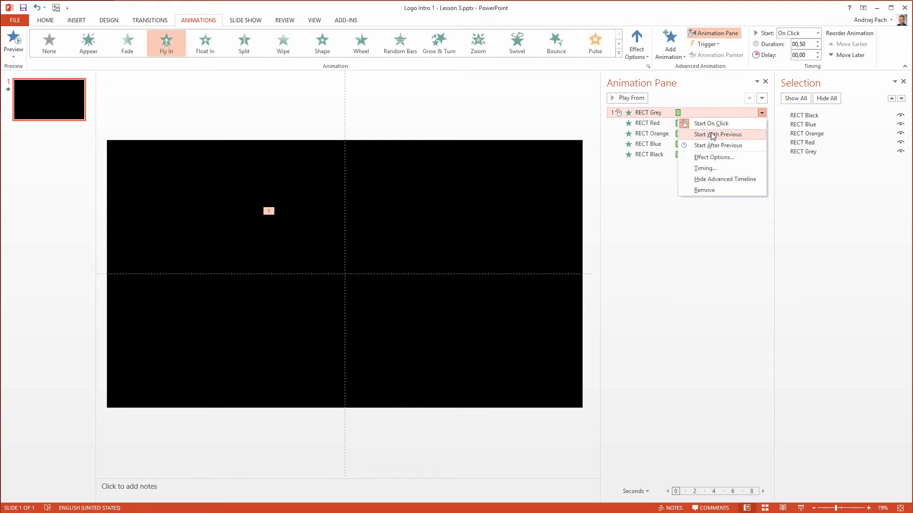
pyautogui.click(718, 134)
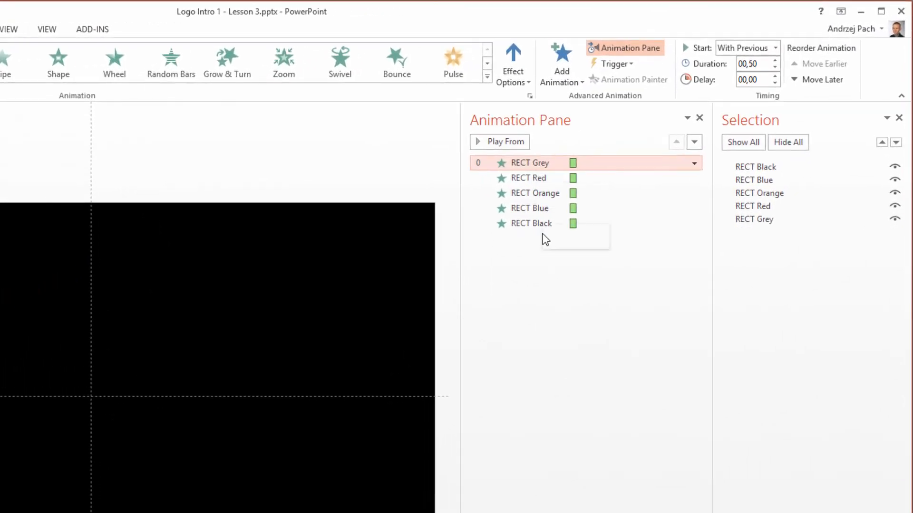
# Step: Set all five animations to 01,00 duration and preview the sequence
pyautogui.click(544, 223)
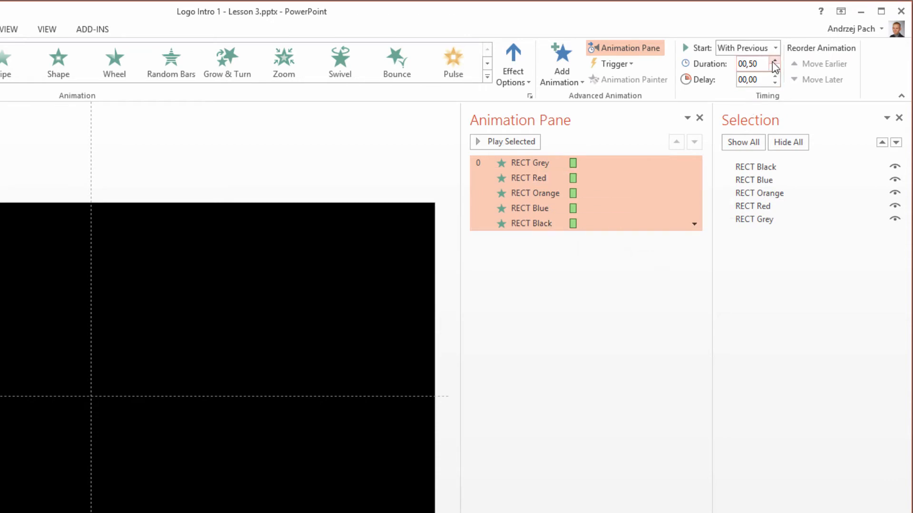
pyautogui.click(773, 61)
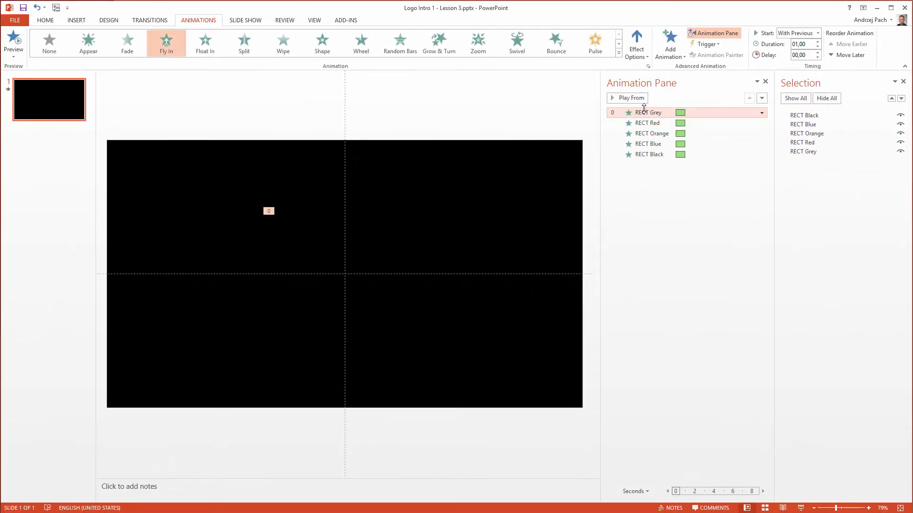
pyautogui.click(627, 98)
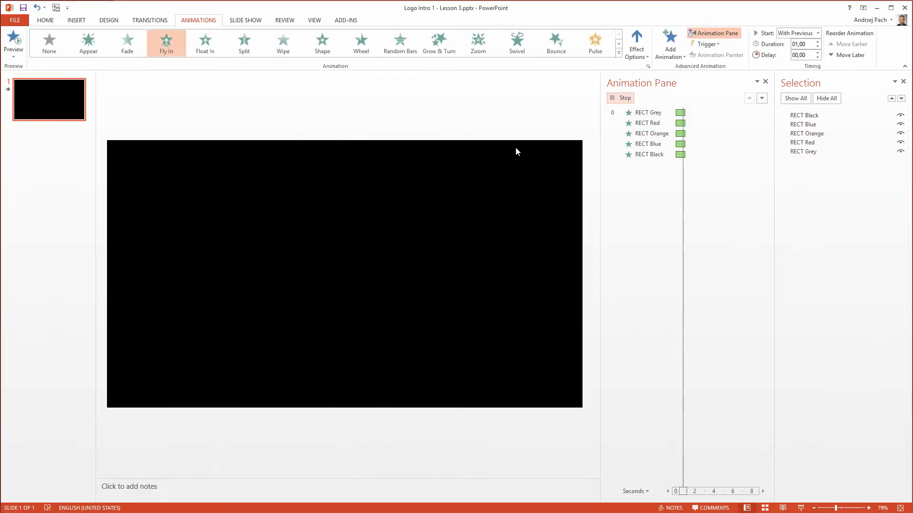
pyautogui.click(648, 113)
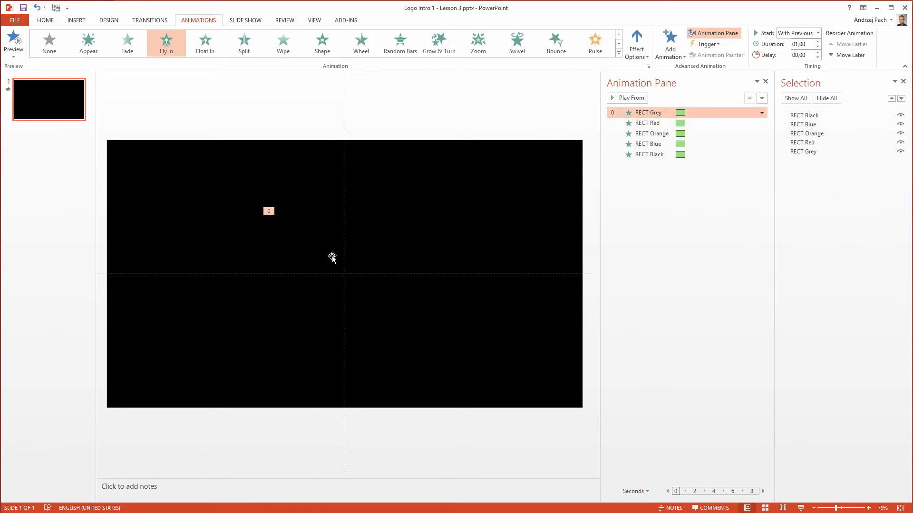
pyautogui.moveTo(410, 206)
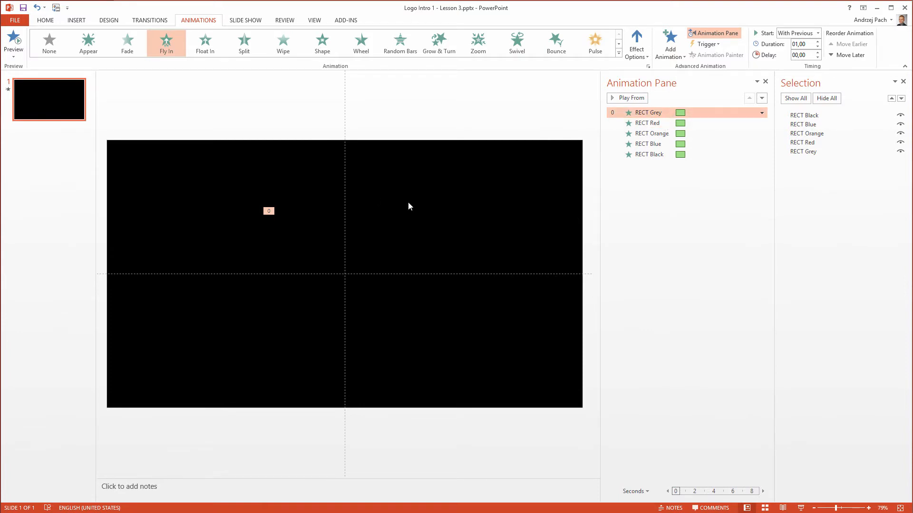
pyautogui.moveTo(301, 184)
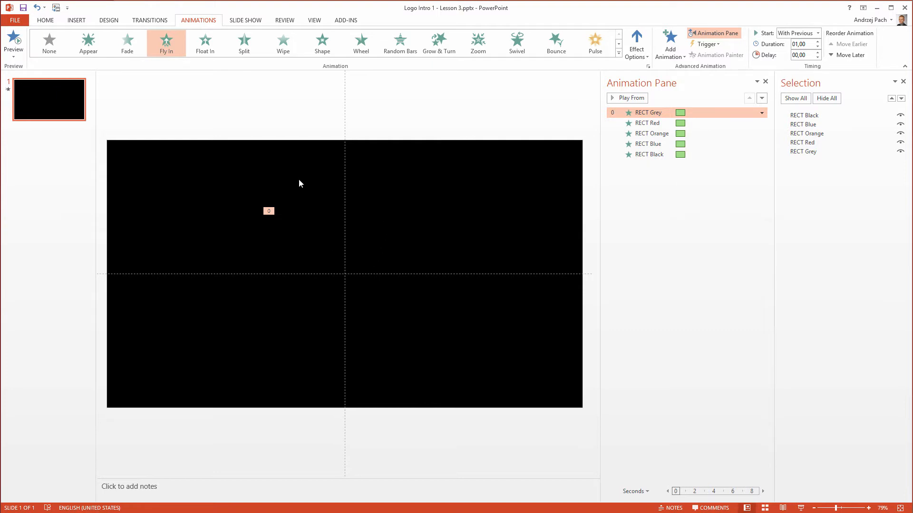
# Step: Raise durations stepwise, Orange to 1.5 s and Black to 2 s, then preview
pyautogui.click(647, 123)
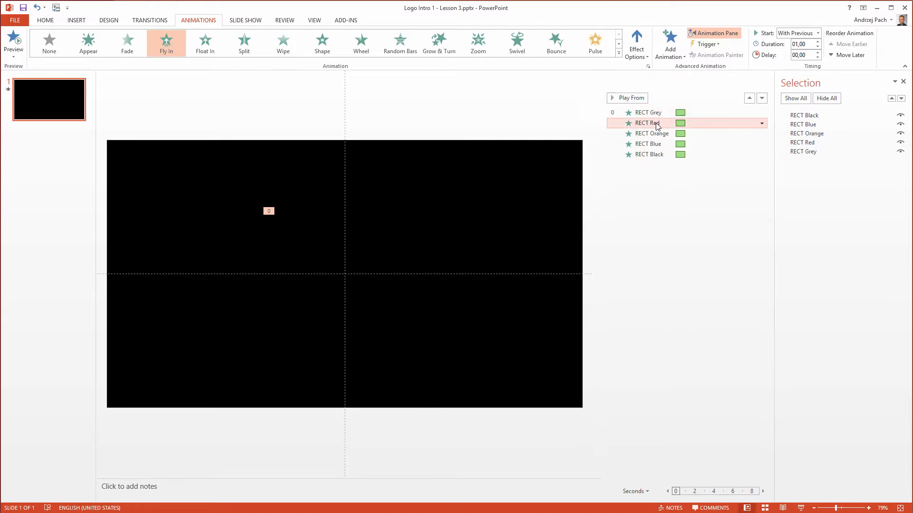
pyautogui.moveTo(817, 44)
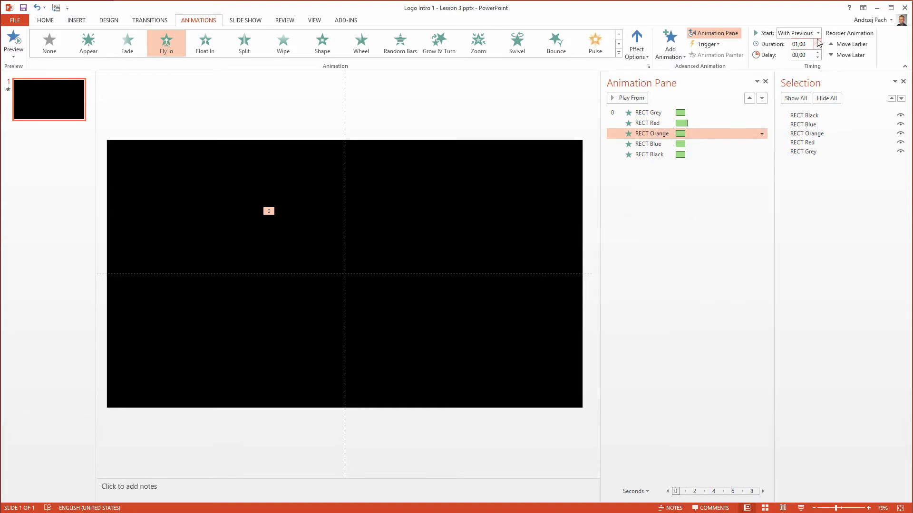
pyautogui.click(818, 41)
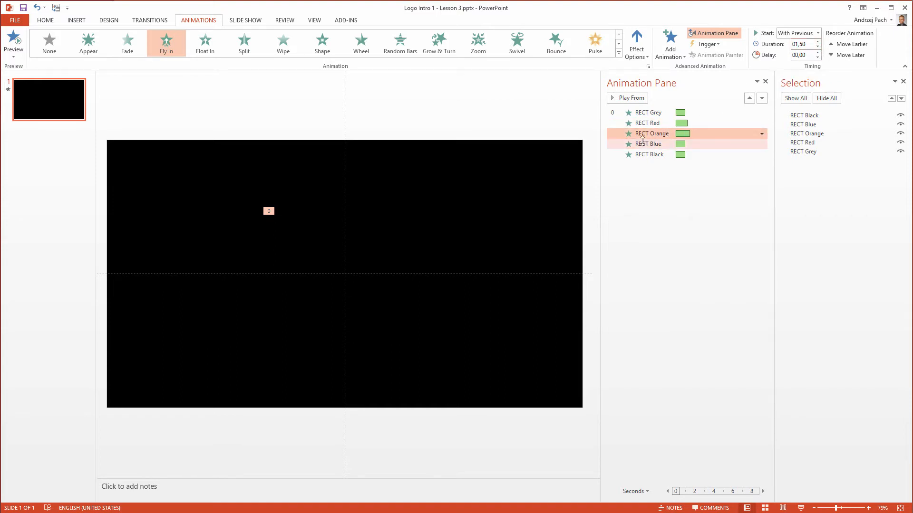
pyautogui.click(649, 143)
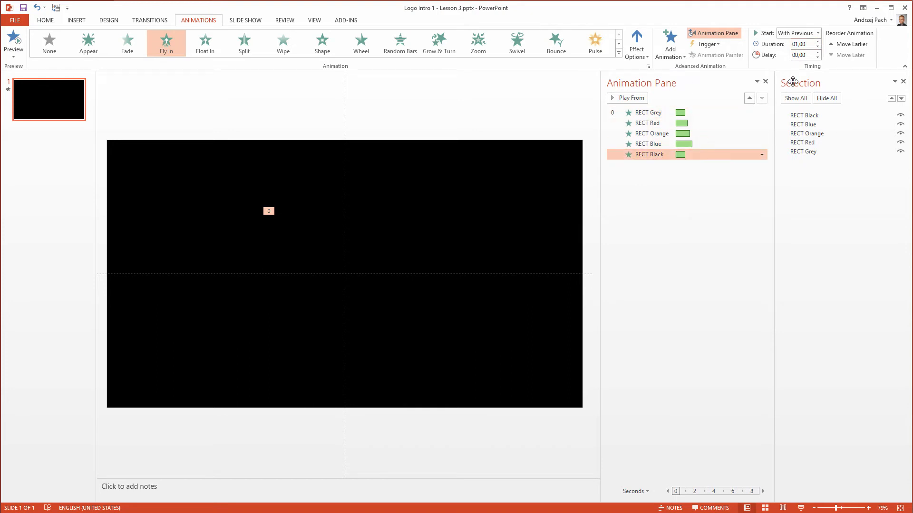
pyautogui.click(817, 41)
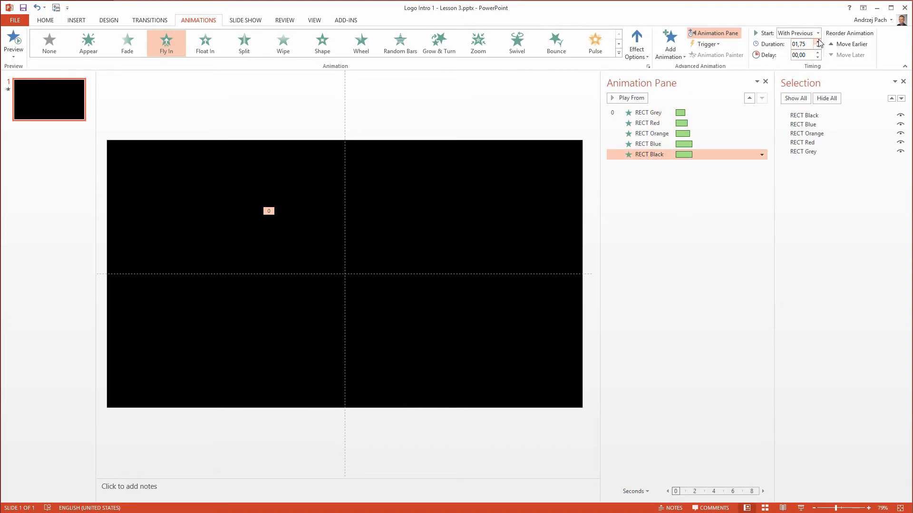
pyautogui.click(819, 41)
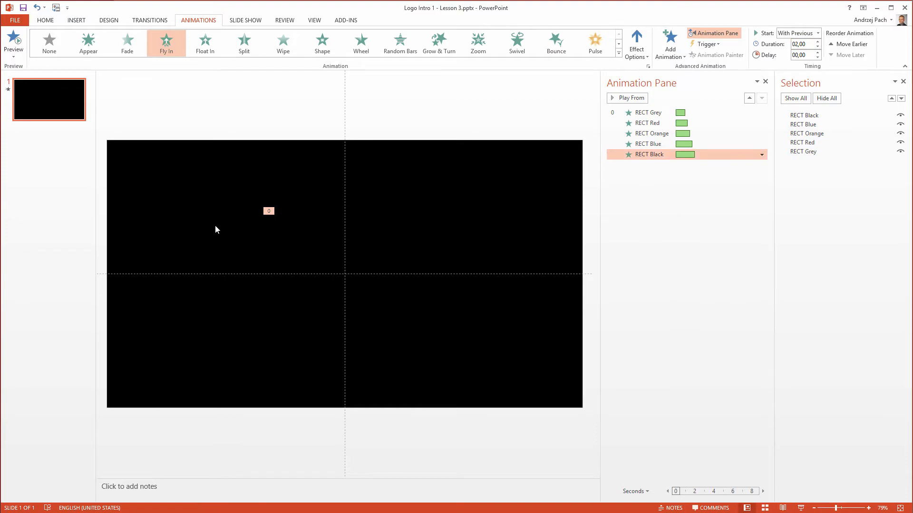
pyautogui.click(627, 98)
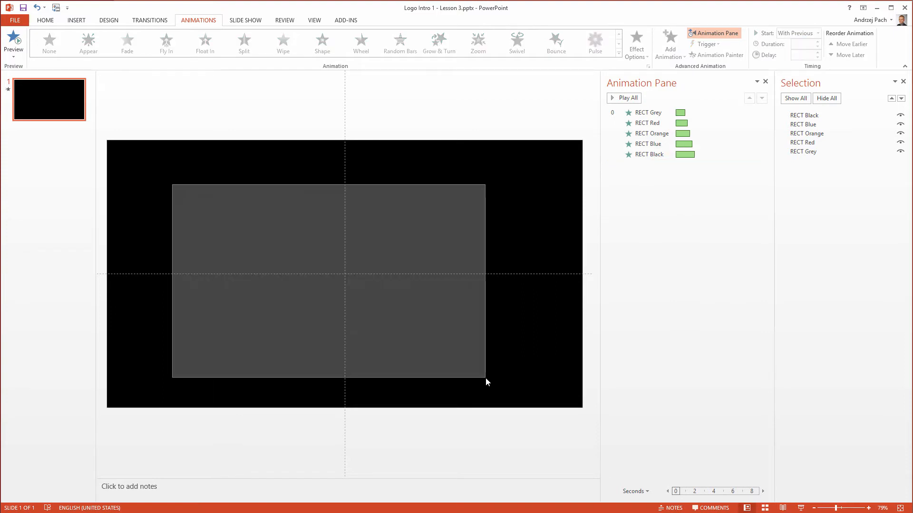
pyautogui.click(624, 98)
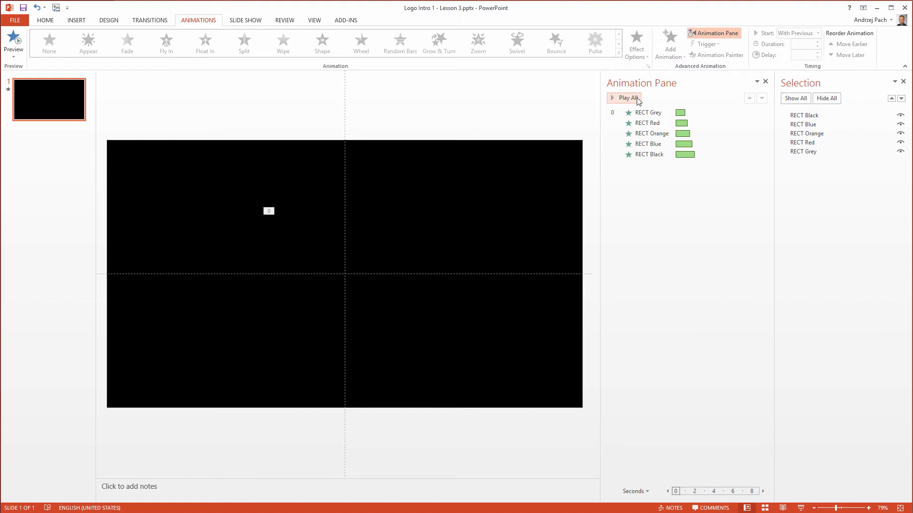
pyautogui.click(626, 98)
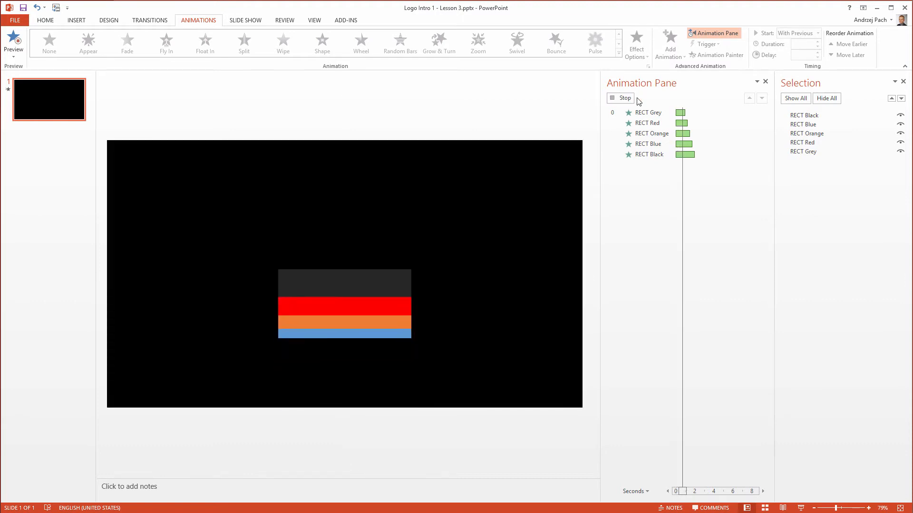
pyautogui.click(621, 98)
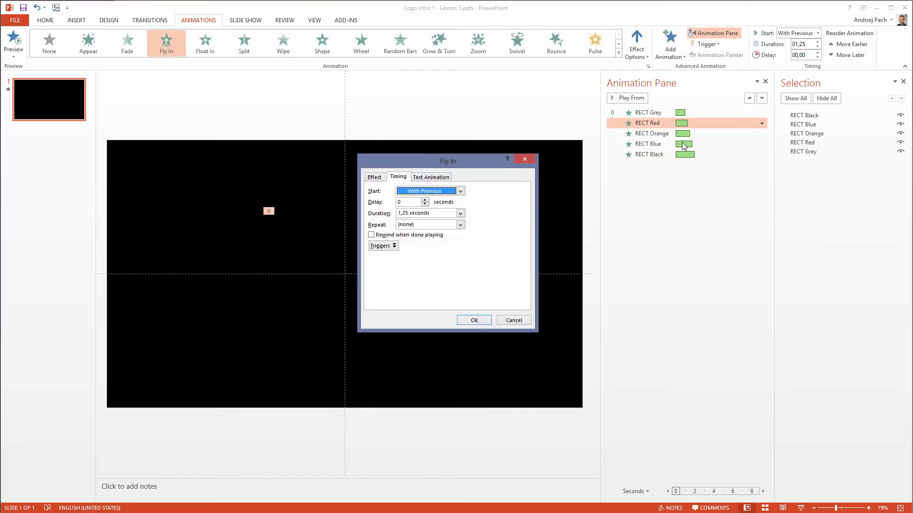
# Step: Select all five animations and set their Smooth end to maximum in Effect Options
pyautogui.click(374, 177)
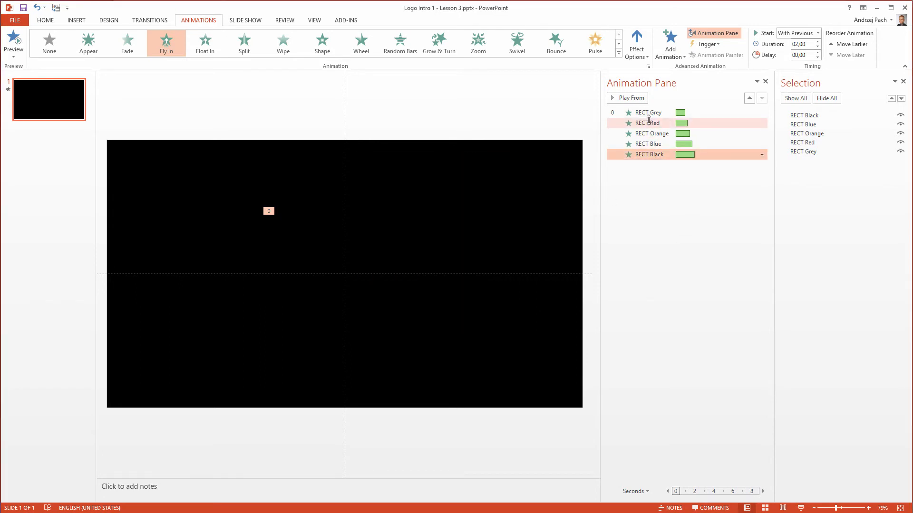
pyautogui.click(646, 113)
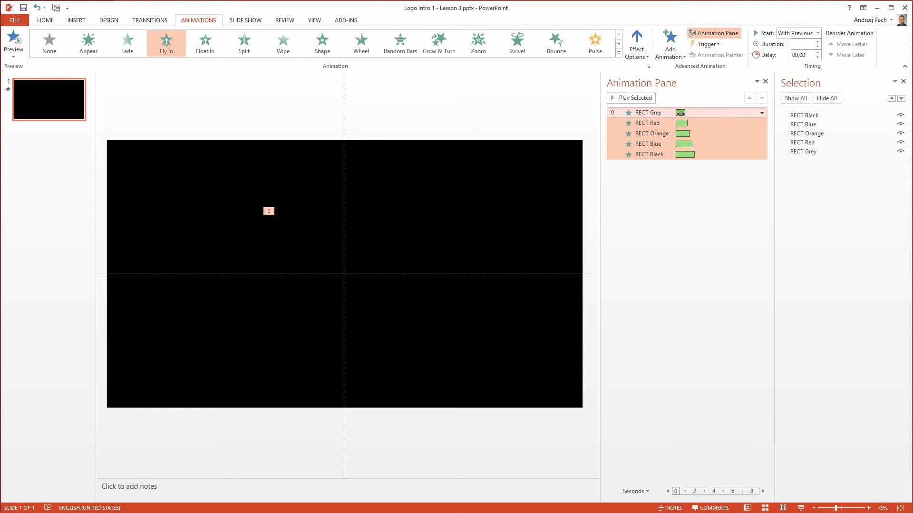
pyautogui.click(762, 113)
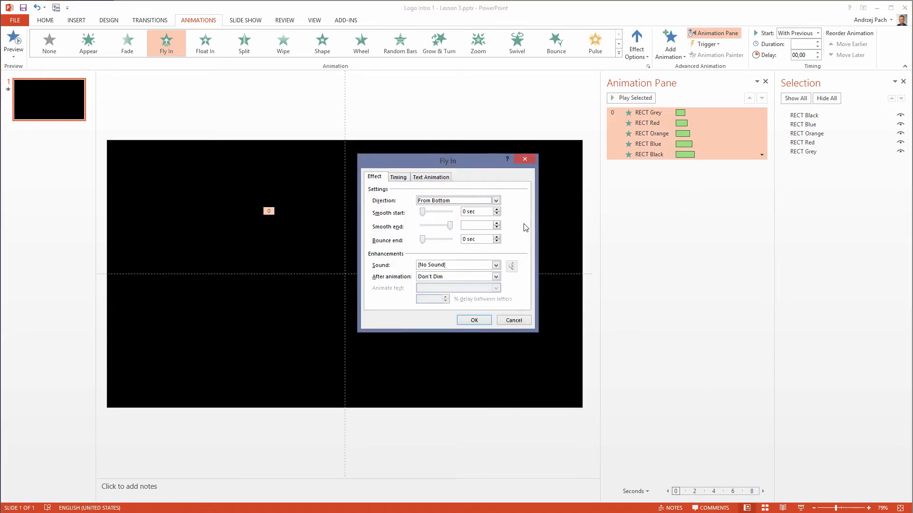
pyautogui.click(398, 177)
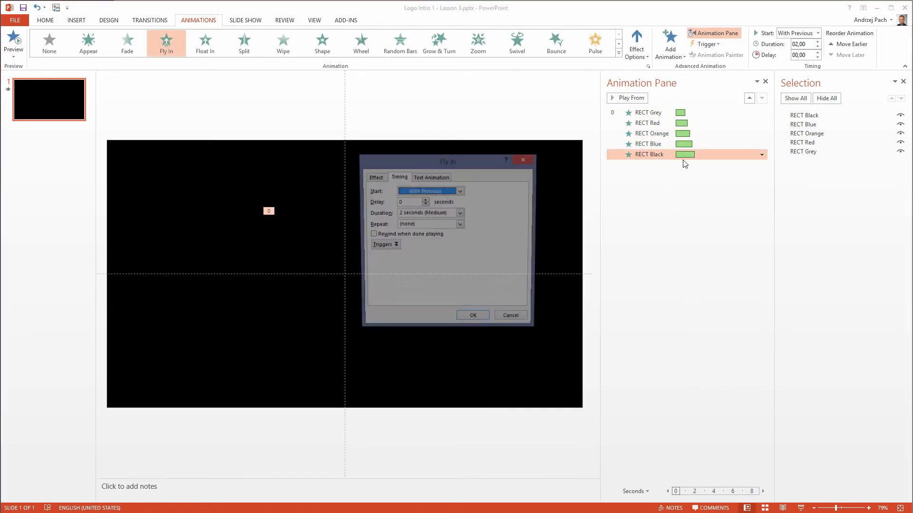
pyautogui.click(374, 177)
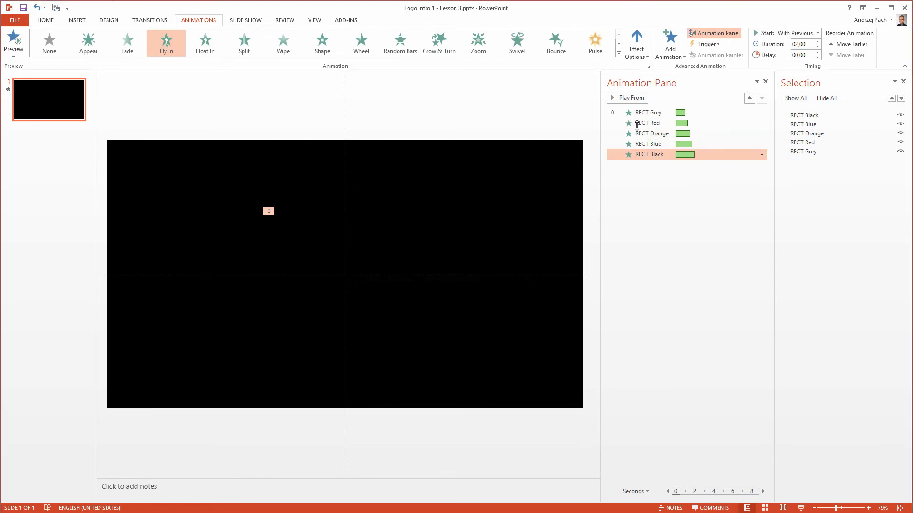
pyautogui.click(647, 113)
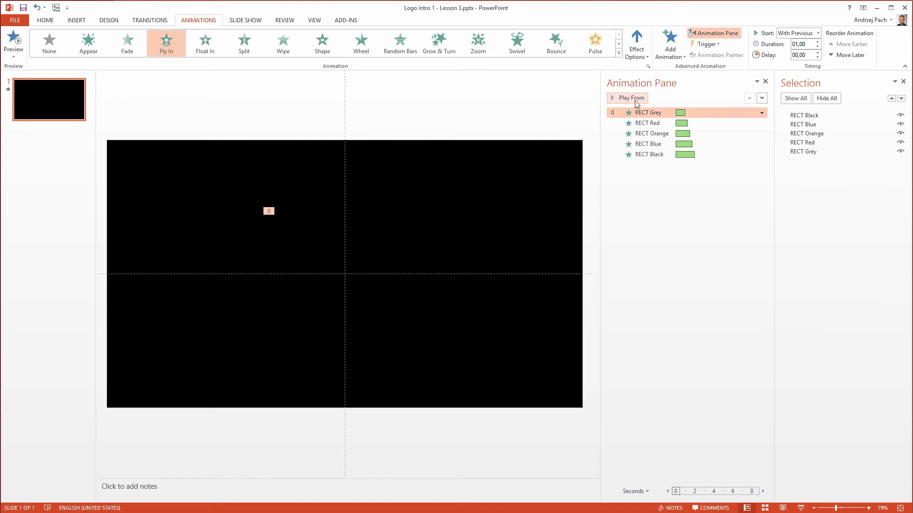
pyautogui.click(627, 98)
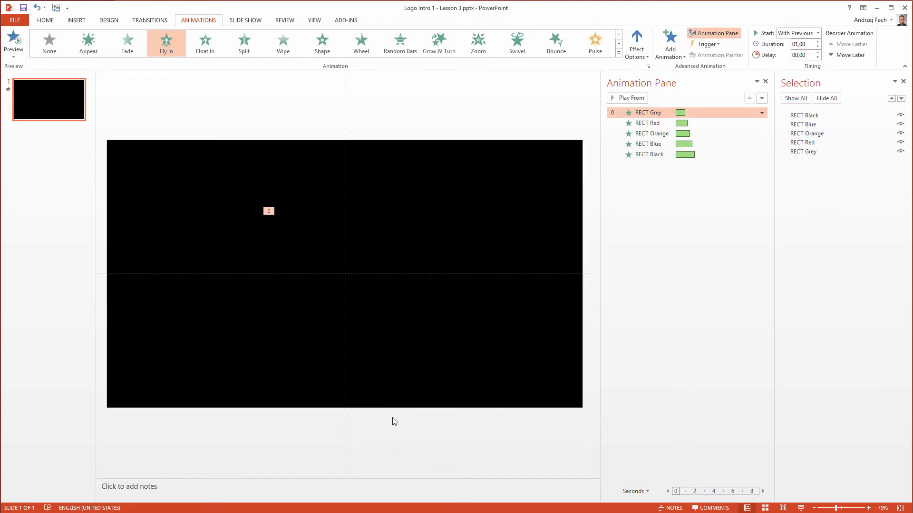
pyautogui.moveTo(419, 402)
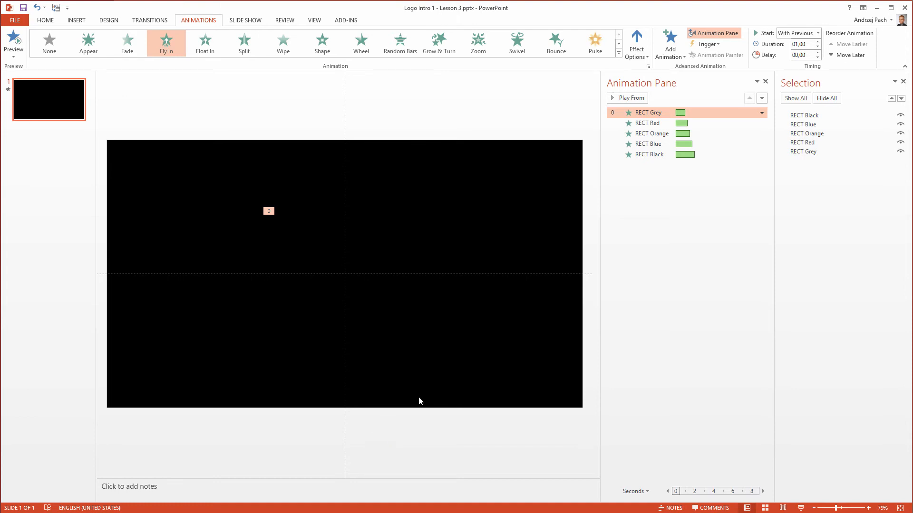
pyautogui.moveTo(278, 294)
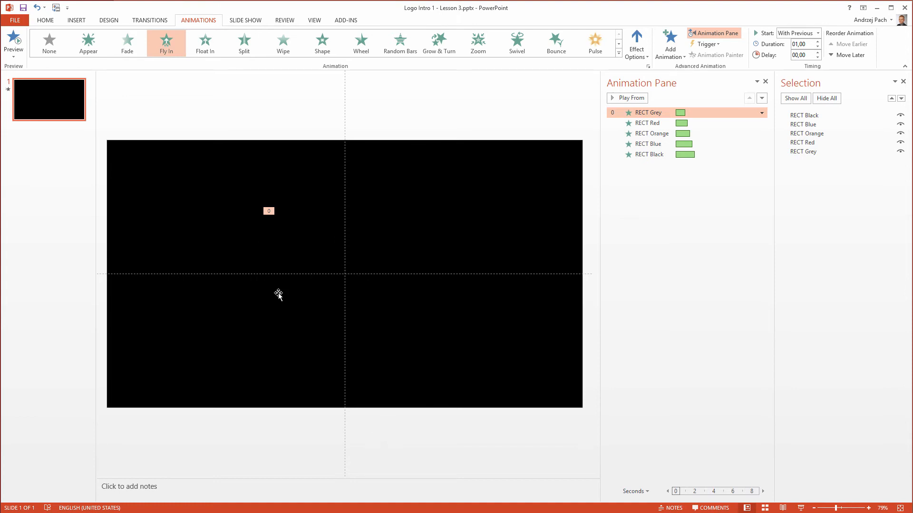
pyautogui.moveTo(446, 294)
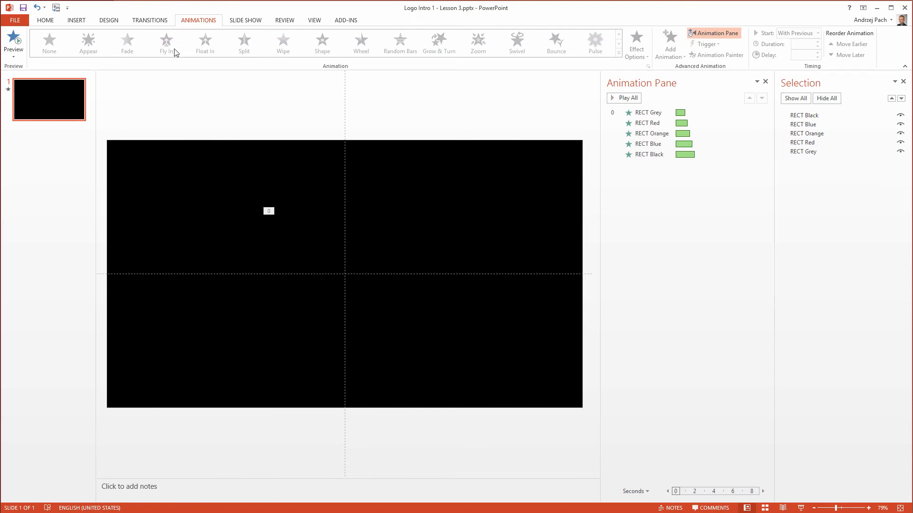
pyautogui.moveTo(311, 465)
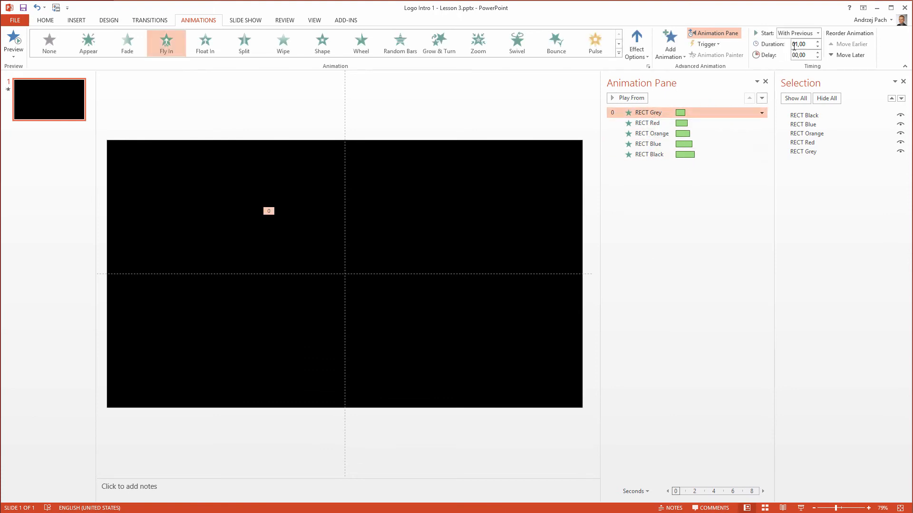
# Step: Review RECT Grey's settings (From Bottom, 1 s smooth end) and confirm
pyautogui.click(765, 112)
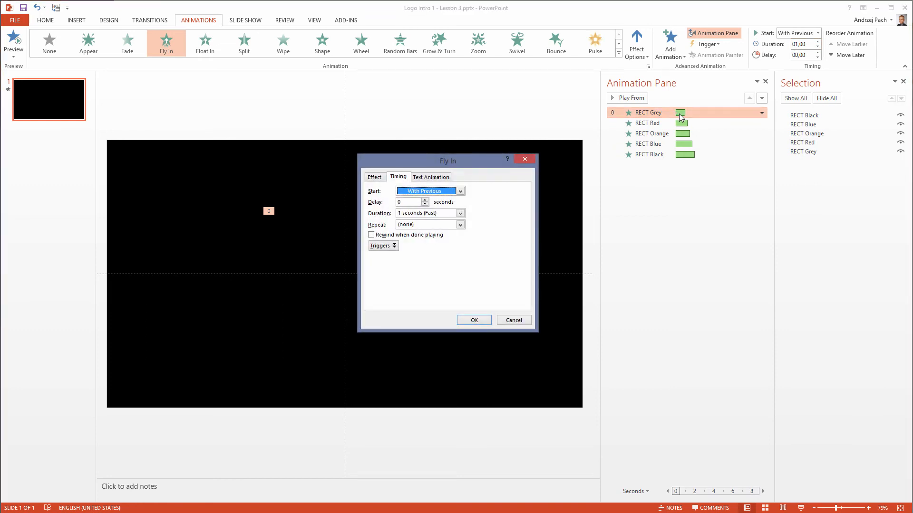
pyautogui.click(374, 177)
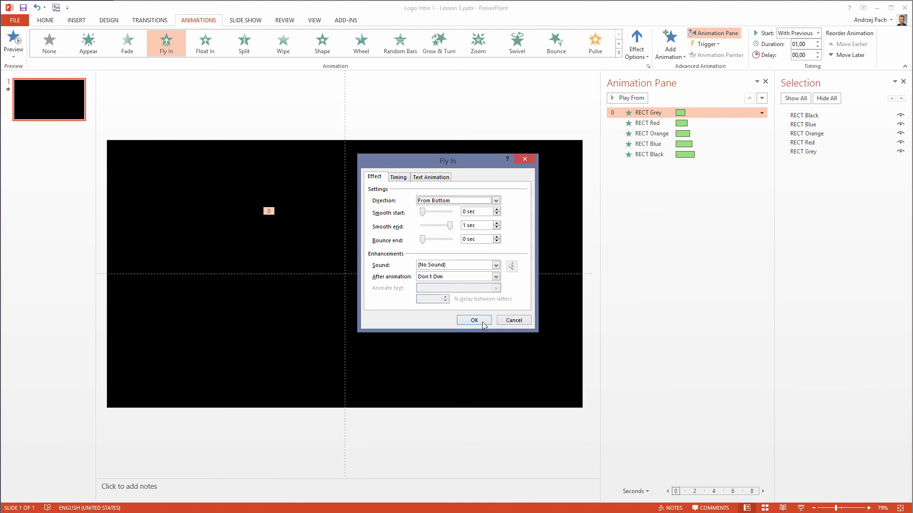
pyautogui.click(474, 320)
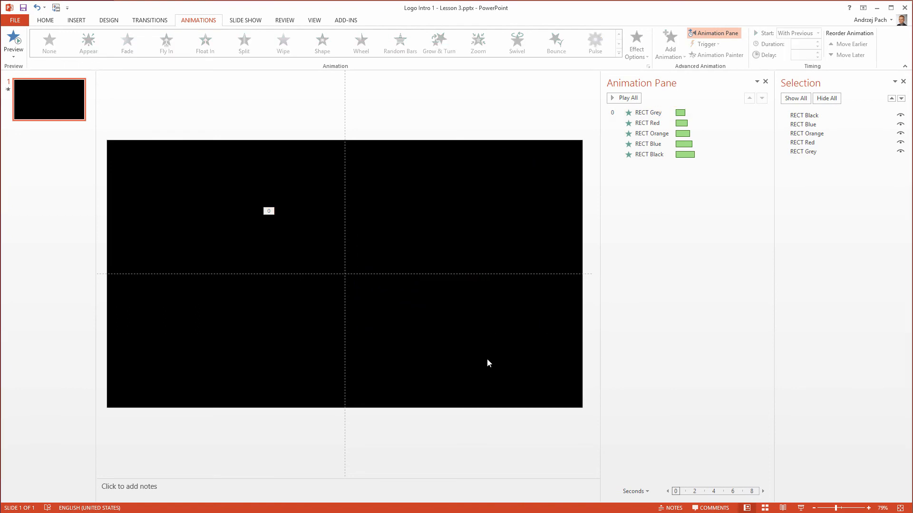